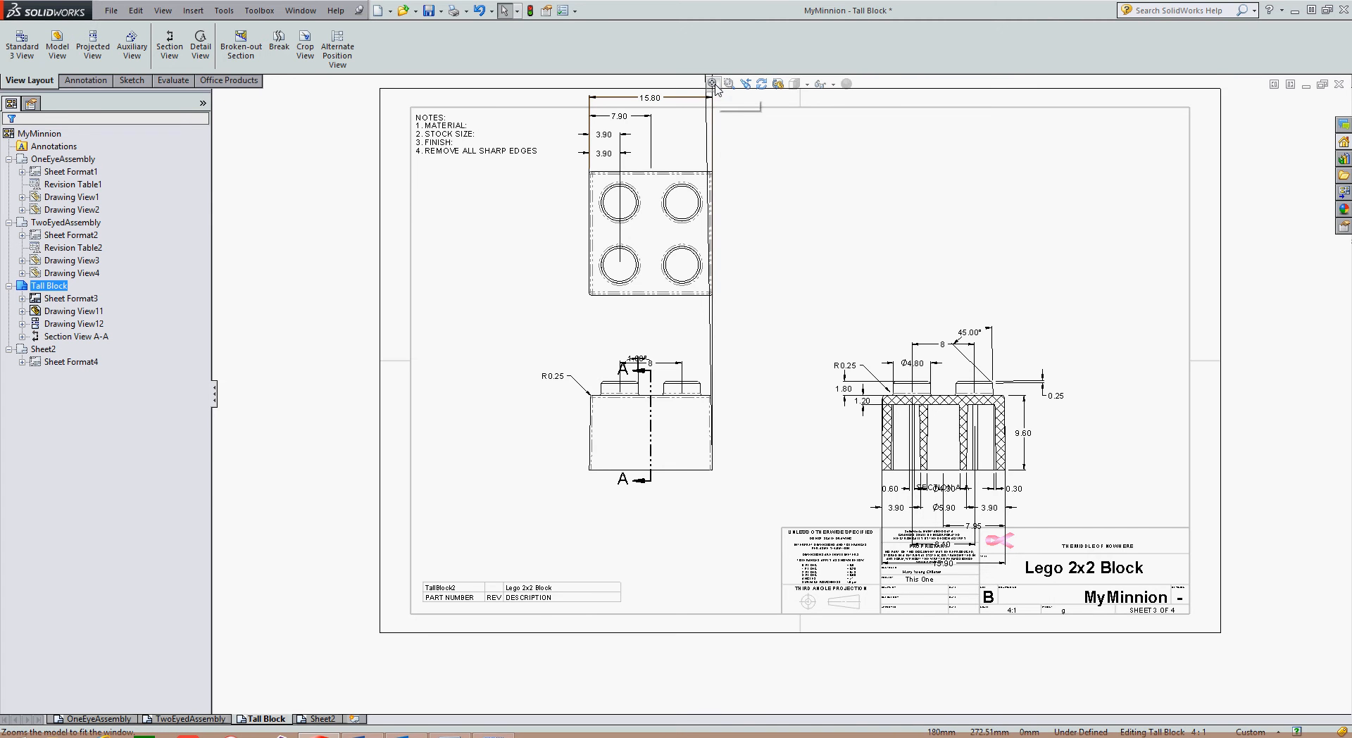
# - Fit the Tall Block sheet to the window so all its views are visible
pyautogui.click(710, 83)
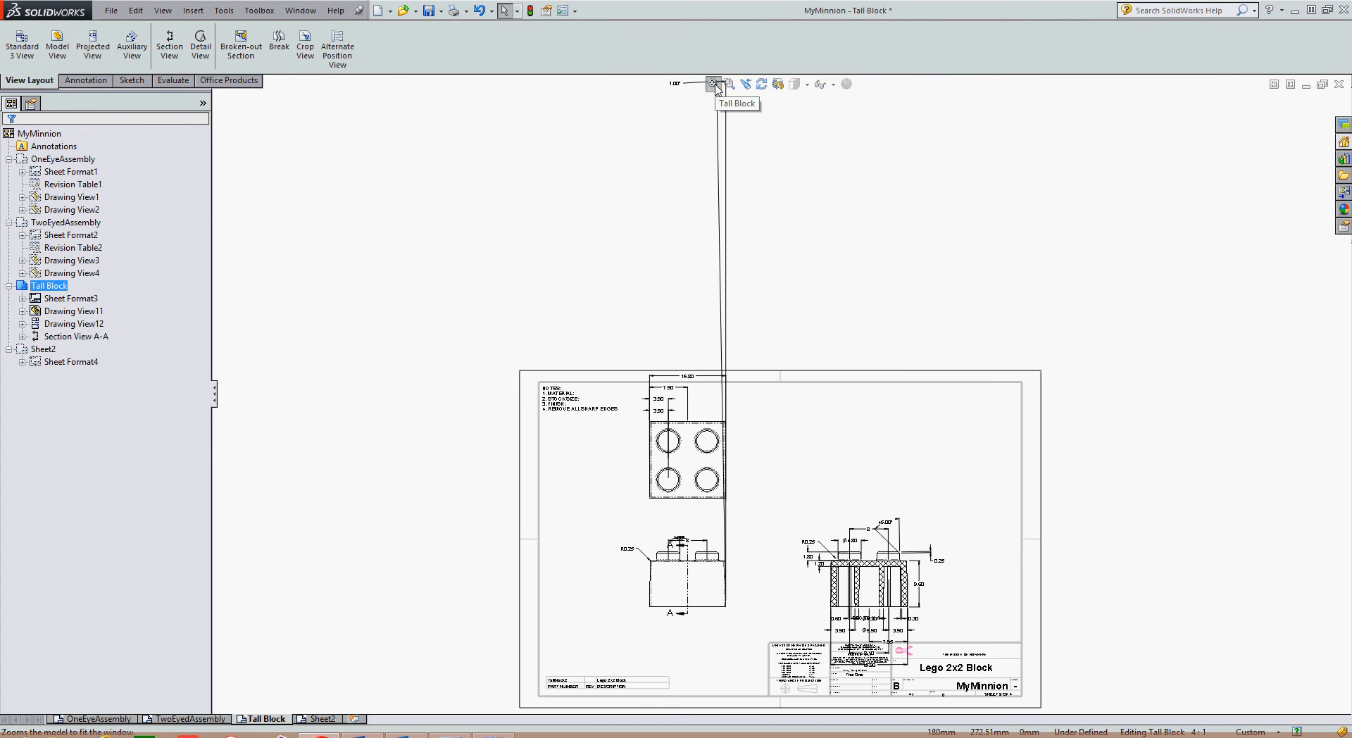
pyautogui.click(684, 584)
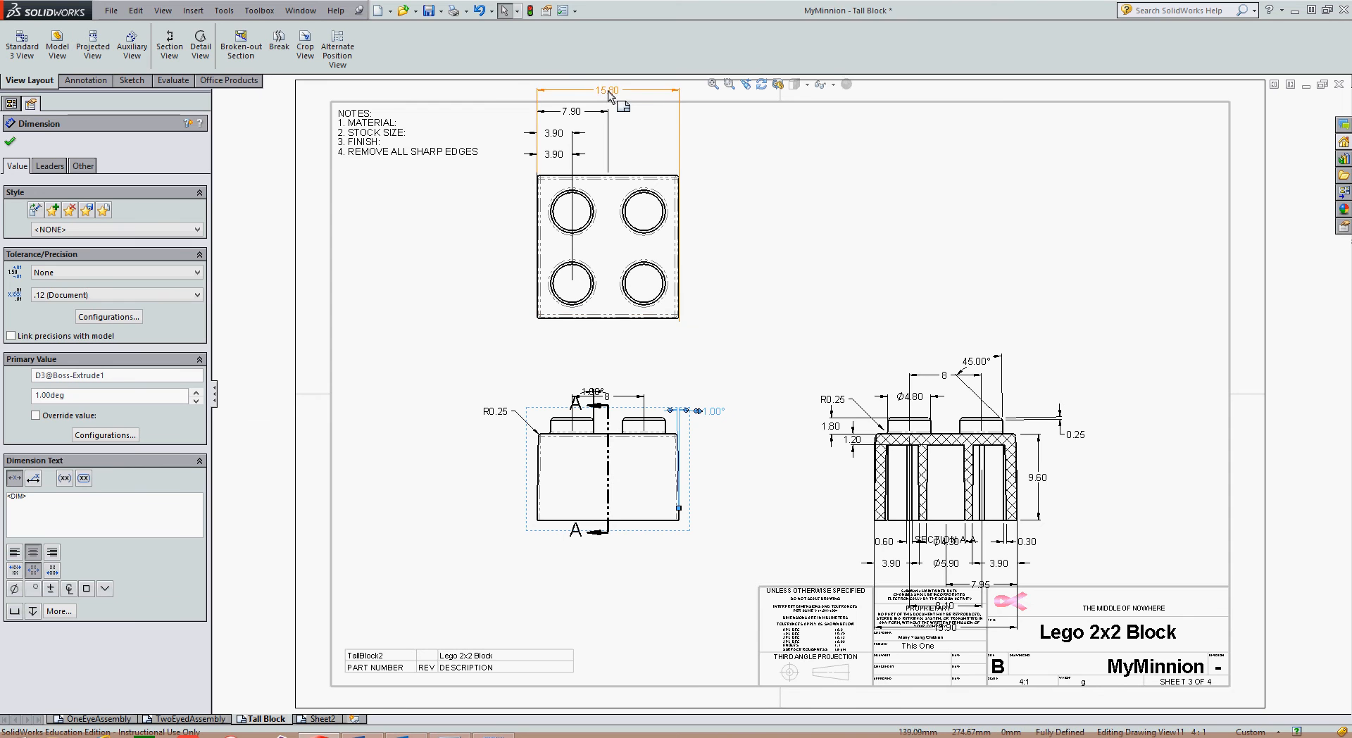
# - Relocate the 15.80 overall width dimension to beneath the top view
pyautogui.moveTo(608, 90); pyautogui.dragTo(609, 356)
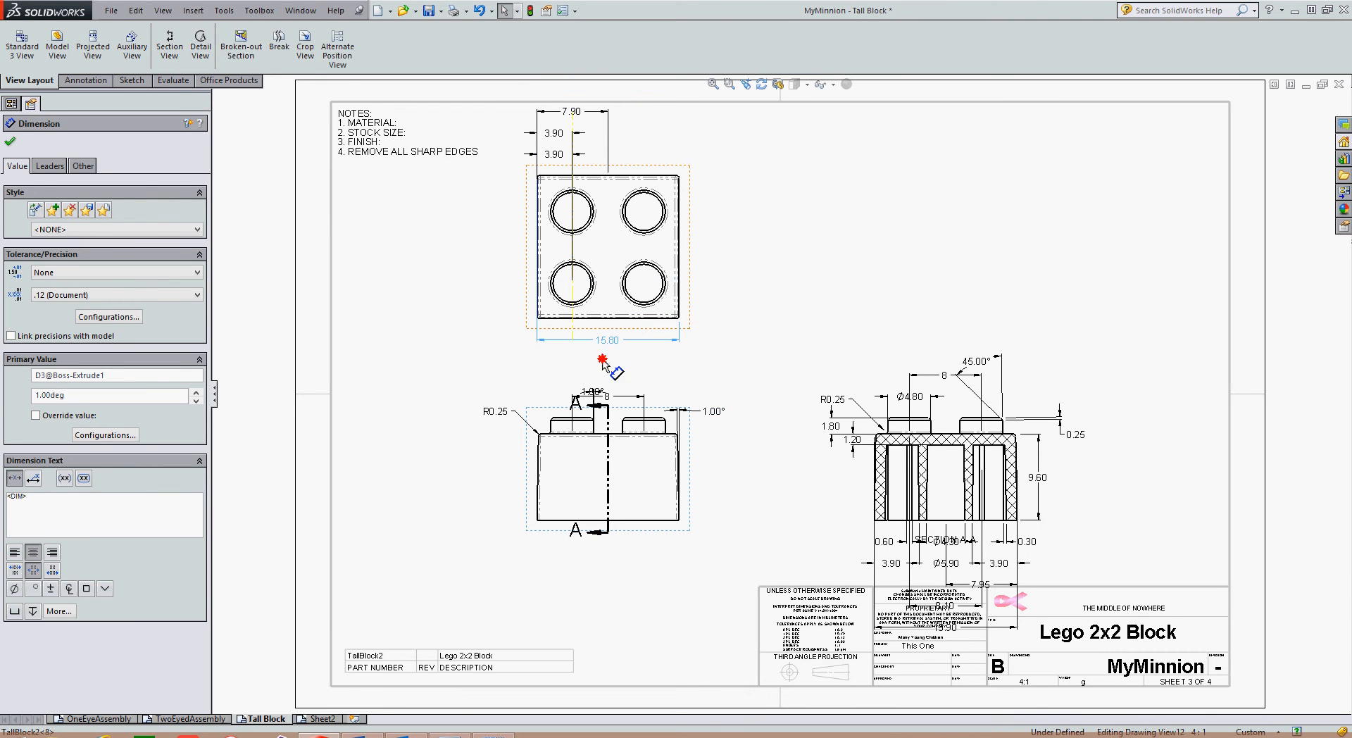
pyautogui.click(602, 357)
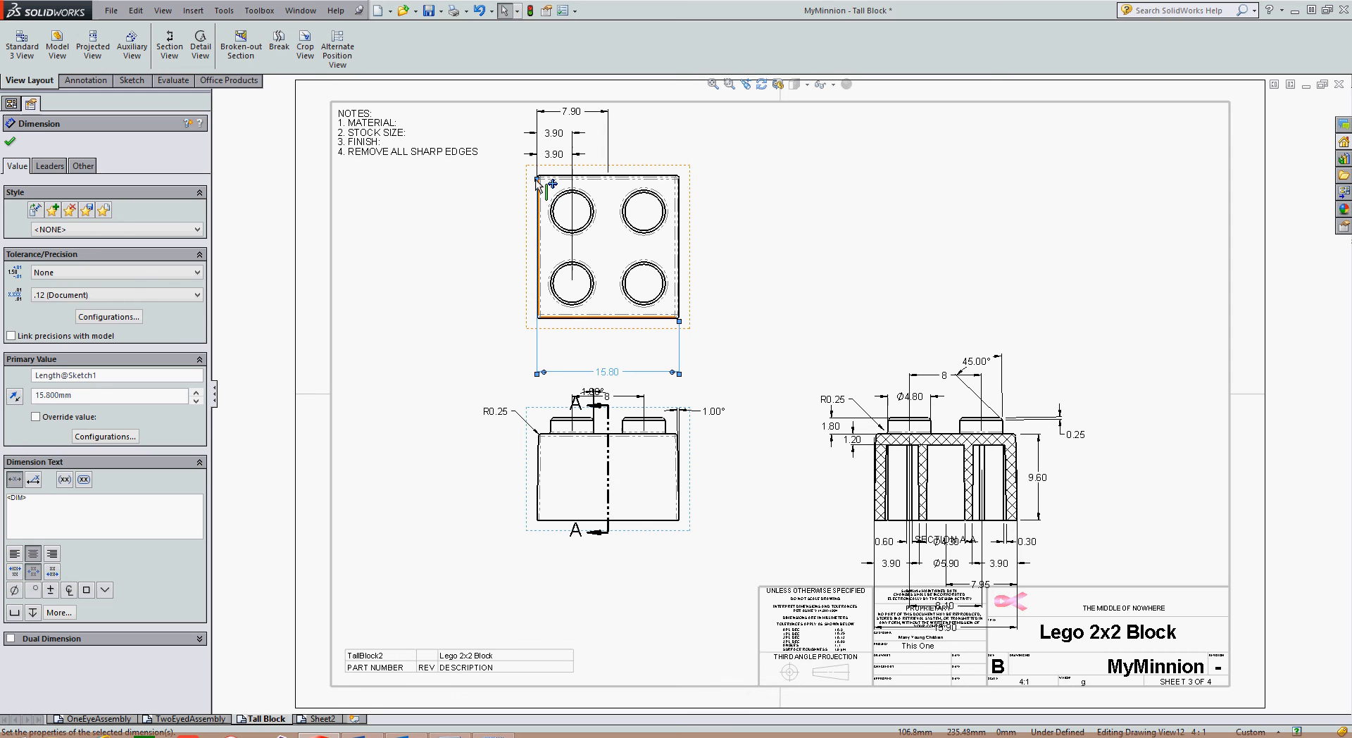
pyautogui.moveTo(546, 253)
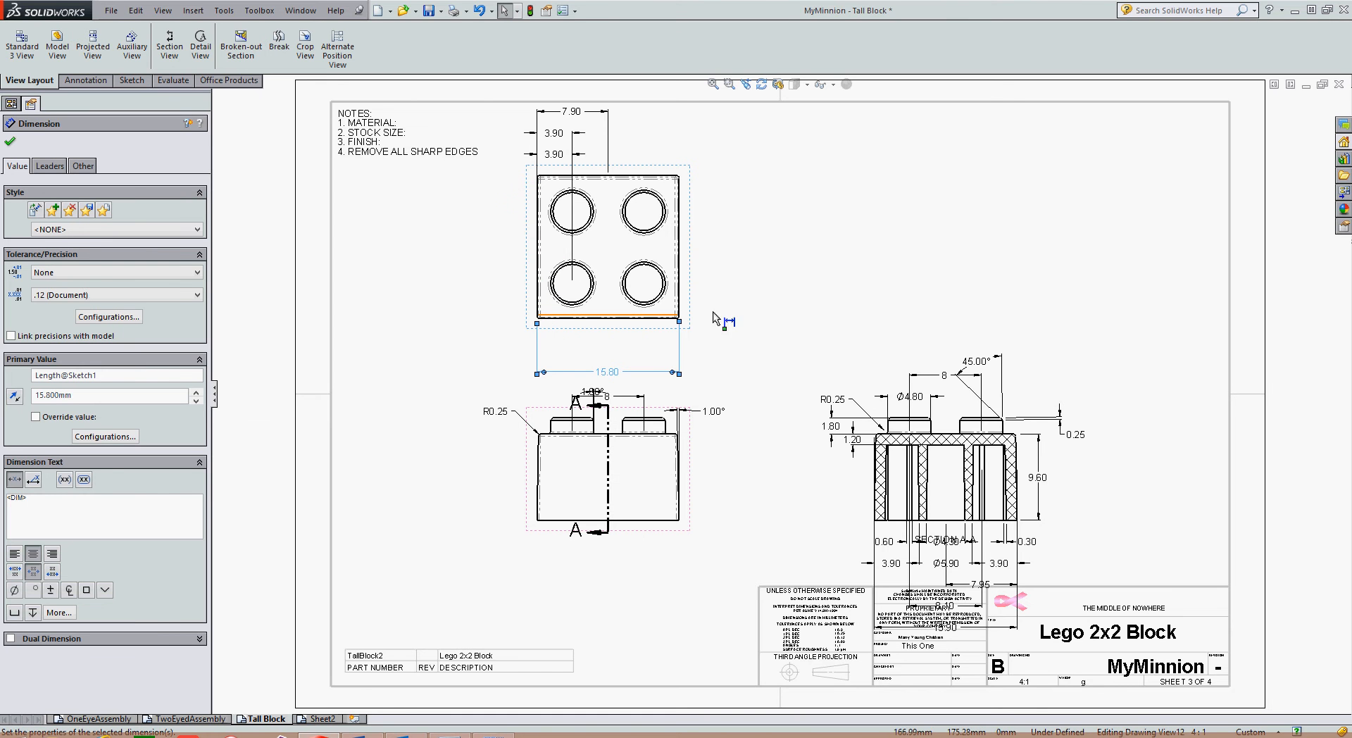
pyautogui.click(17, 106)
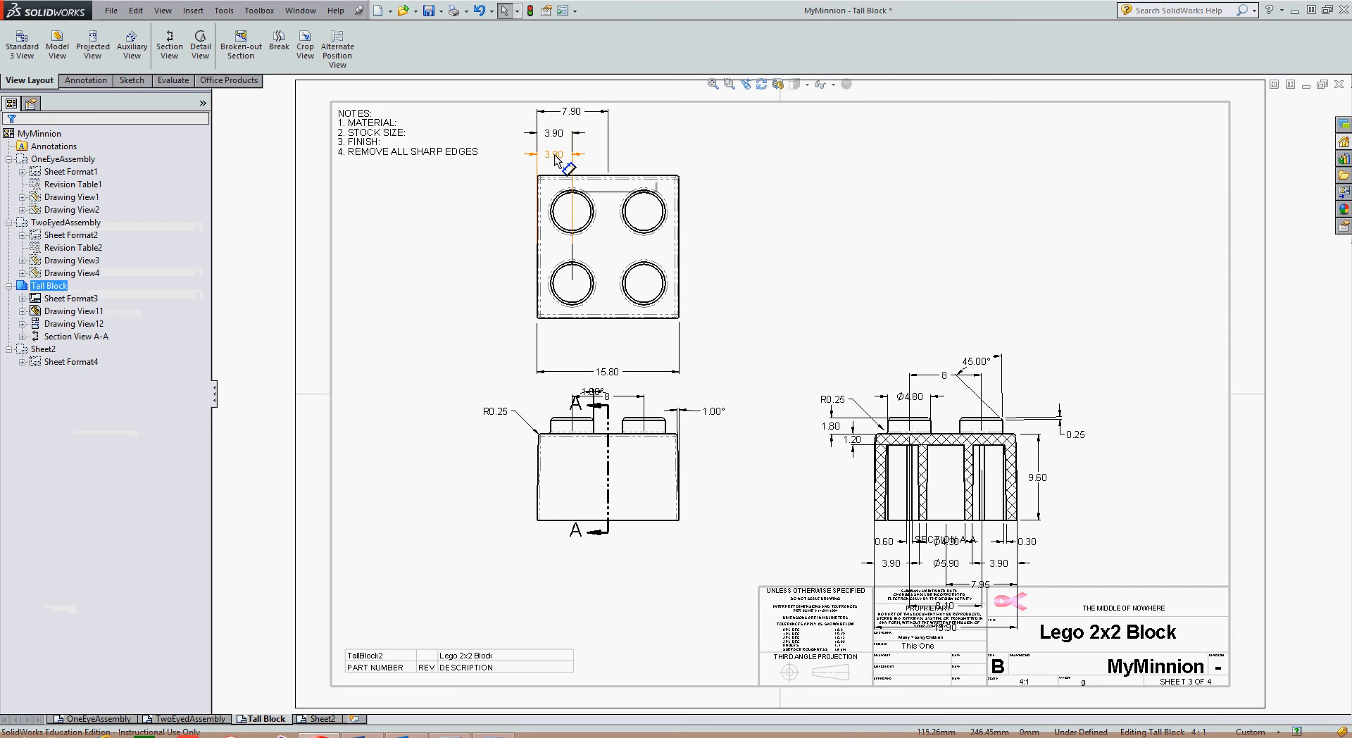
pyautogui.moveTo(559, 162)
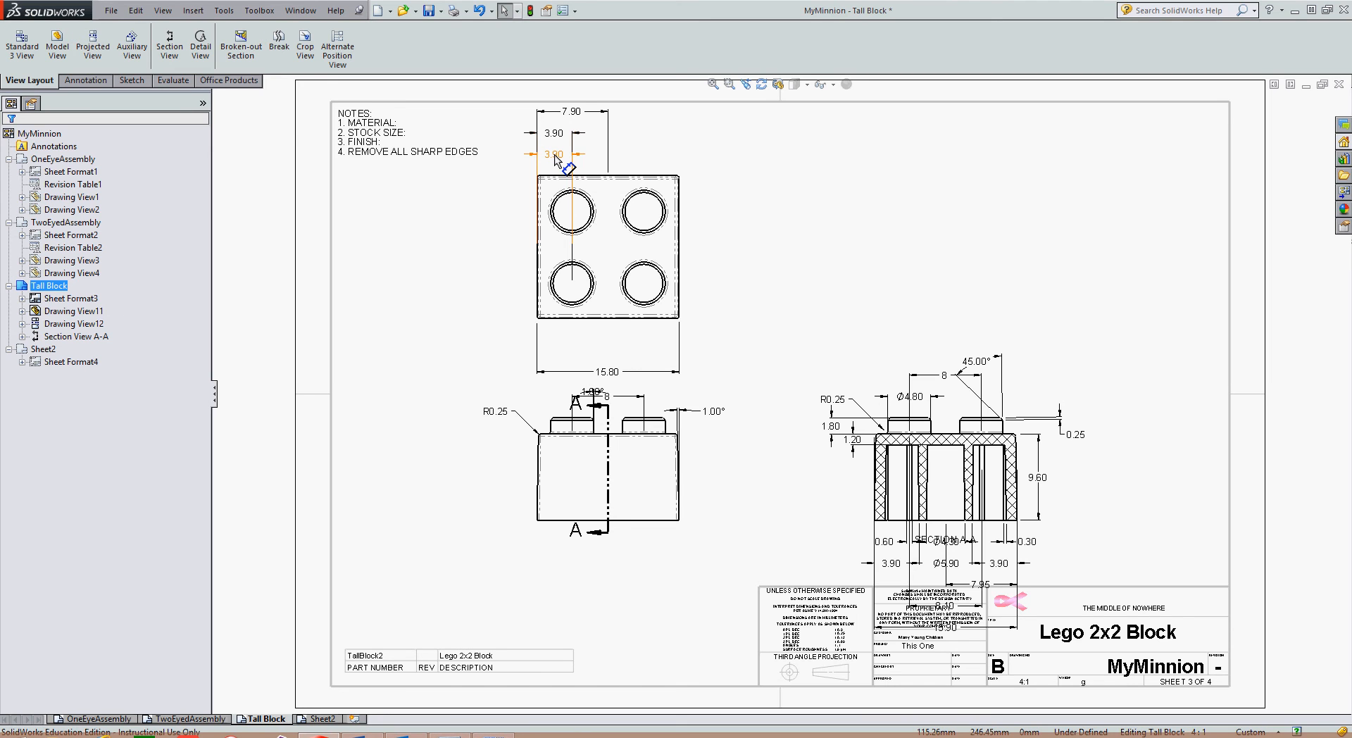
# - Move one 3.90 dimension from above the top view to below it
pyautogui.click(552, 154)
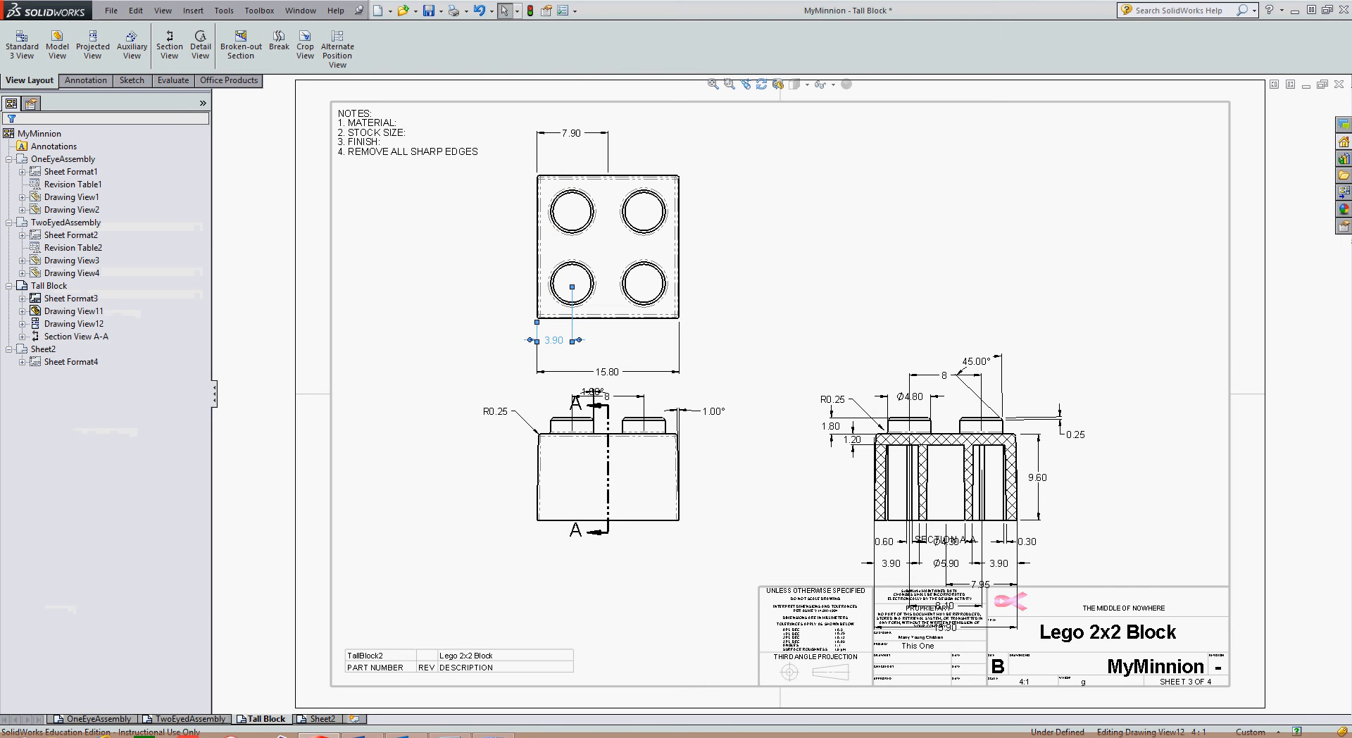
pyautogui.click(573, 133)
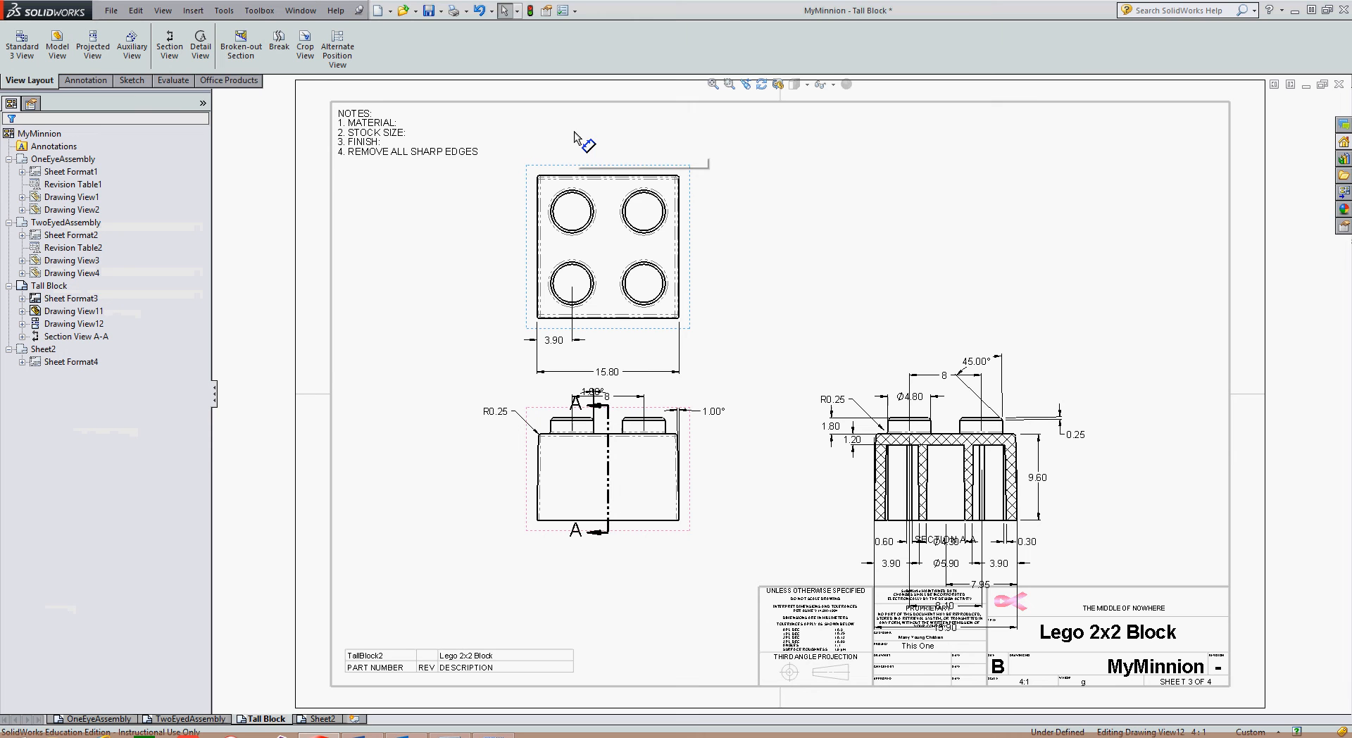
pyautogui.moveTo(766, 248)
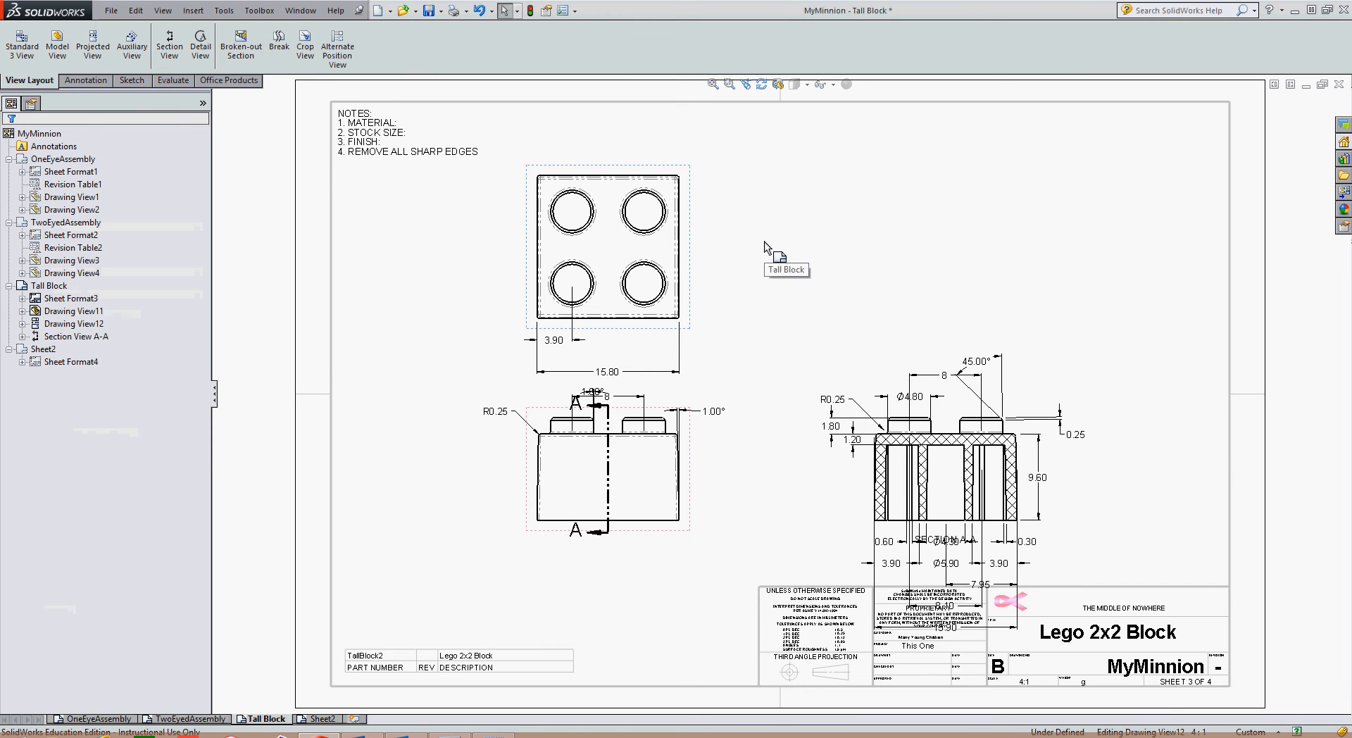
pyautogui.moveTo(749, 252)
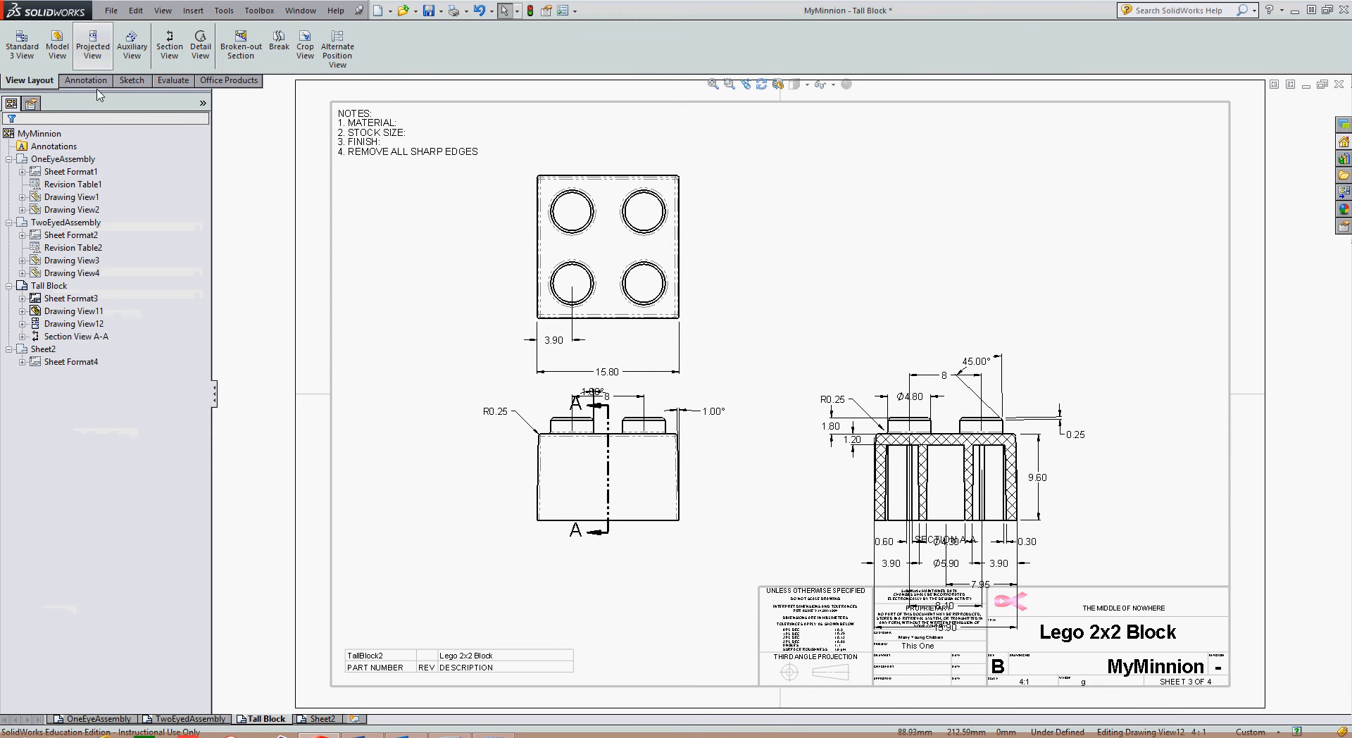
# - Add center marks to the four stud circles in the top view
pyautogui.click(86, 80)
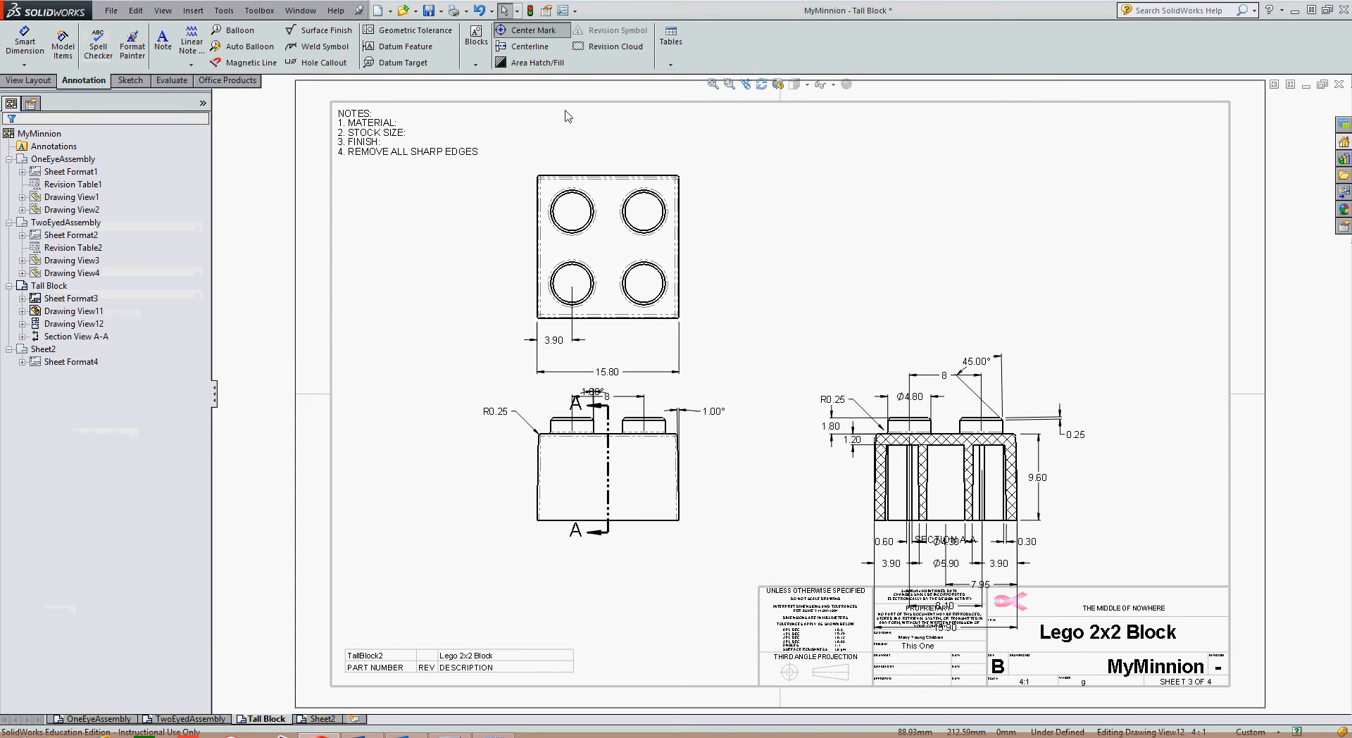
pyautogui.click(529, 30)
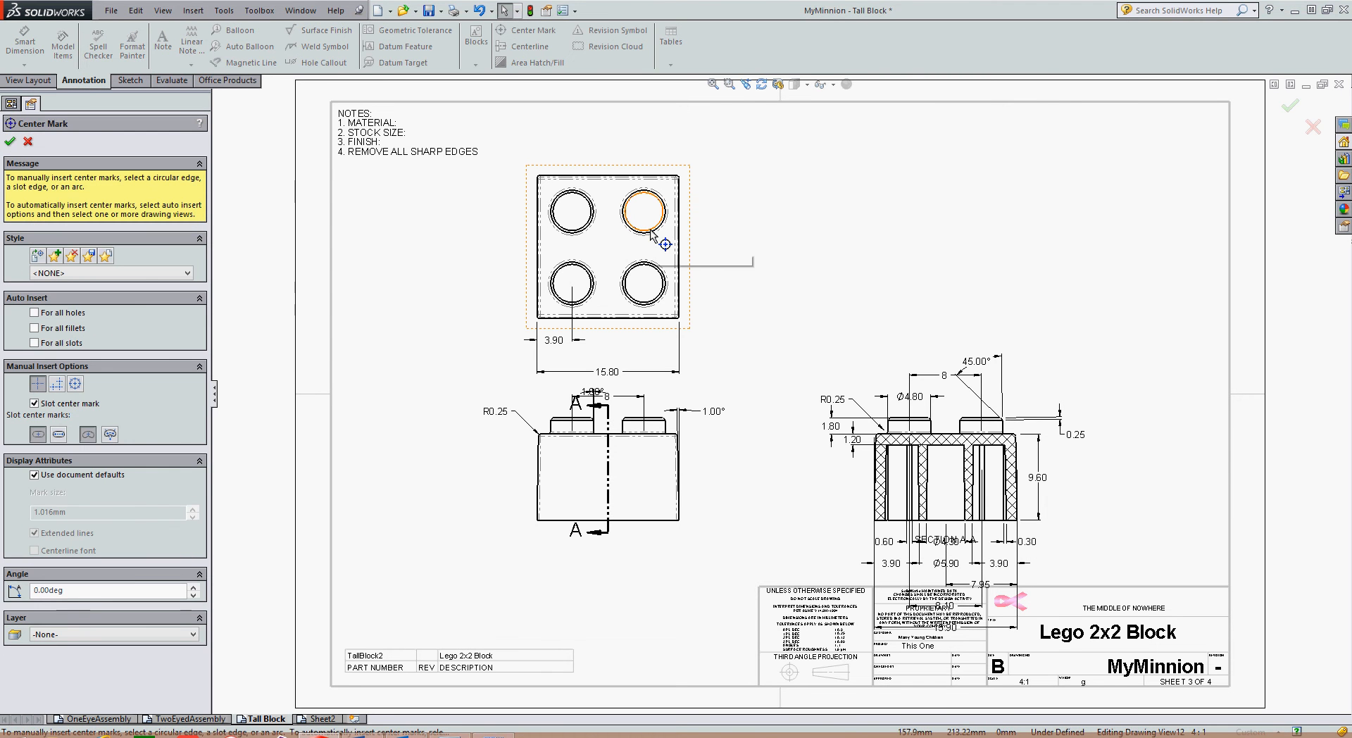
pyautogui.click(648, 211)
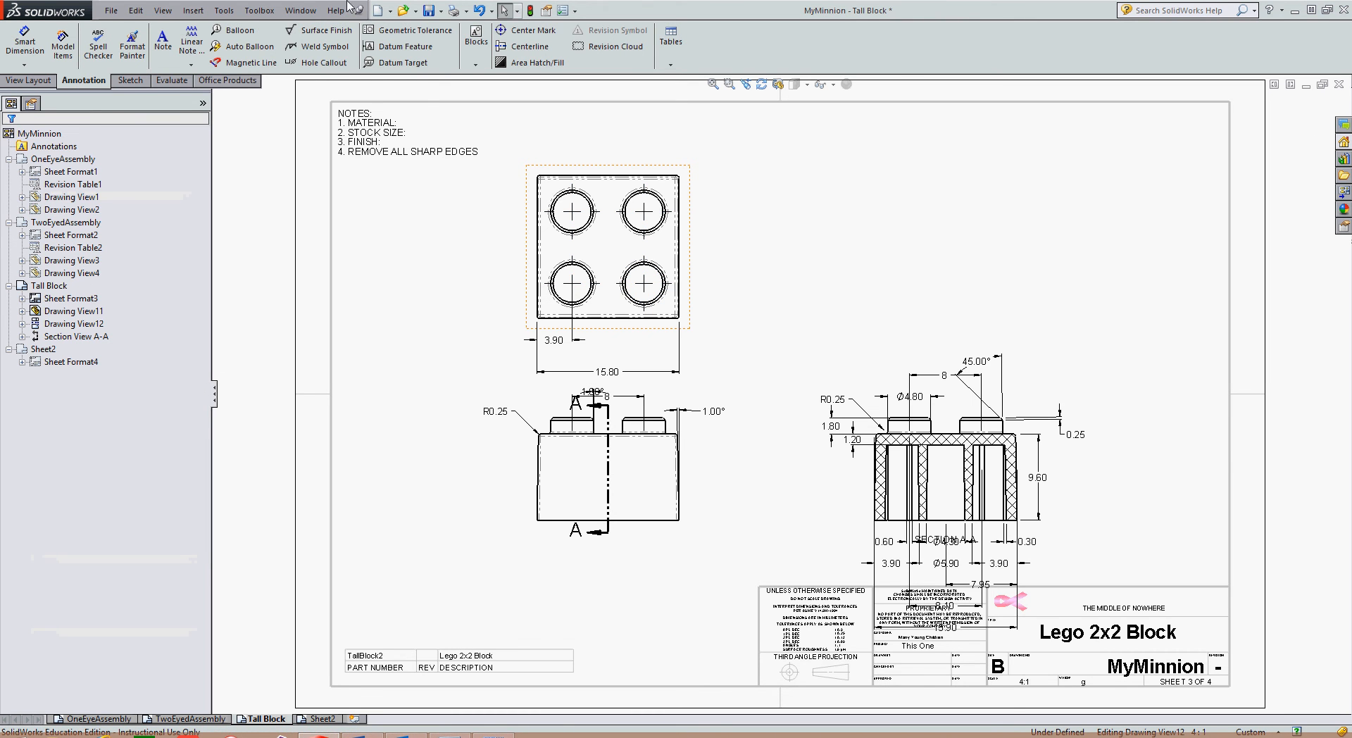
# - Insert a vertical centerline through the middle of the top view
pyautogui.click(501, 46)
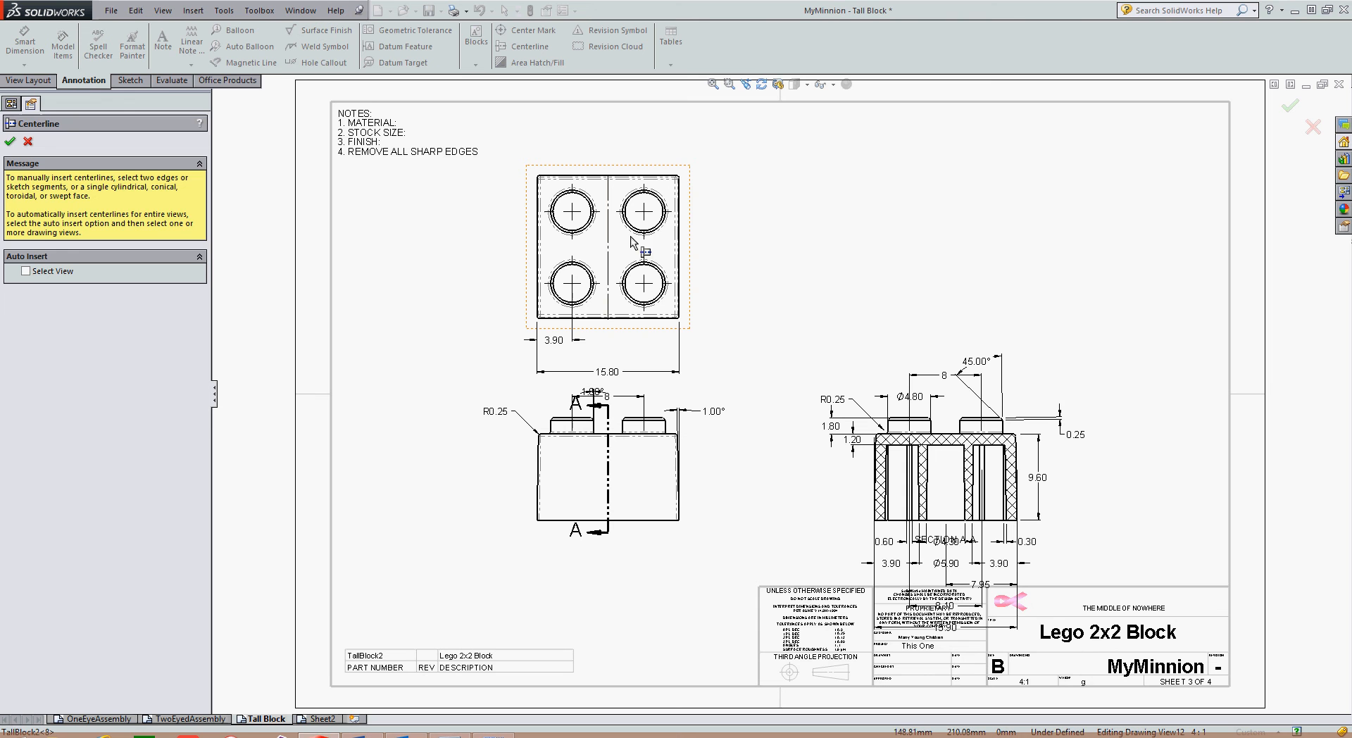
pyautogui.click(8, 135)
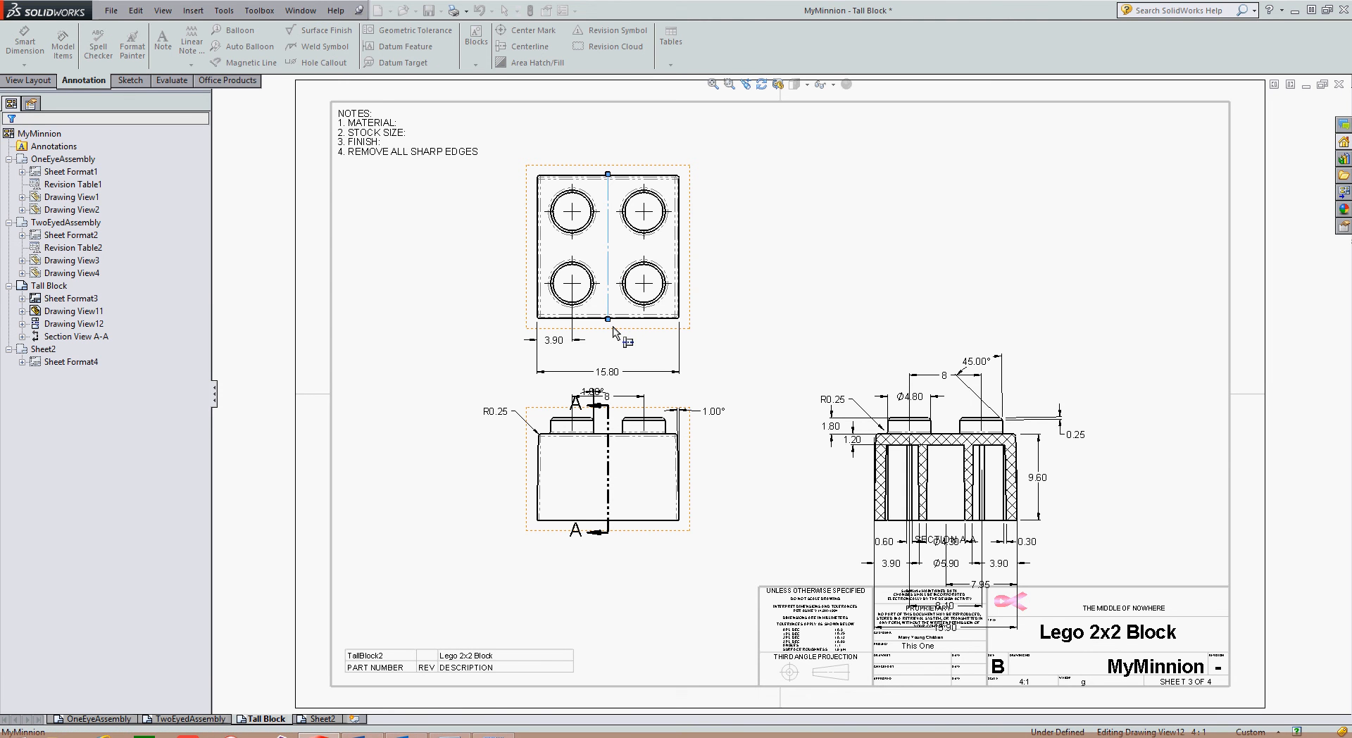
pyautogui.click(607, 352)
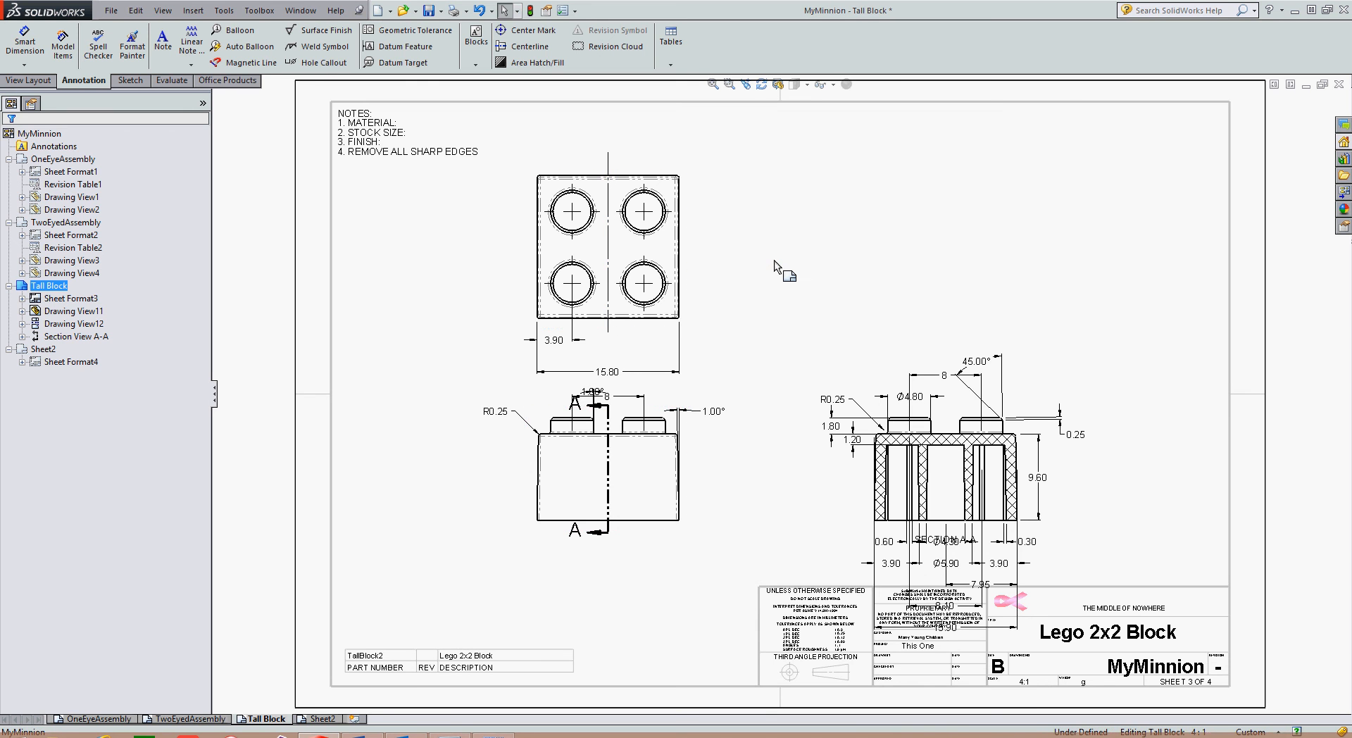
# - Shift-drag the 15.80 width dimension from the top view onto the front view
pyautogui.click(614, 367)
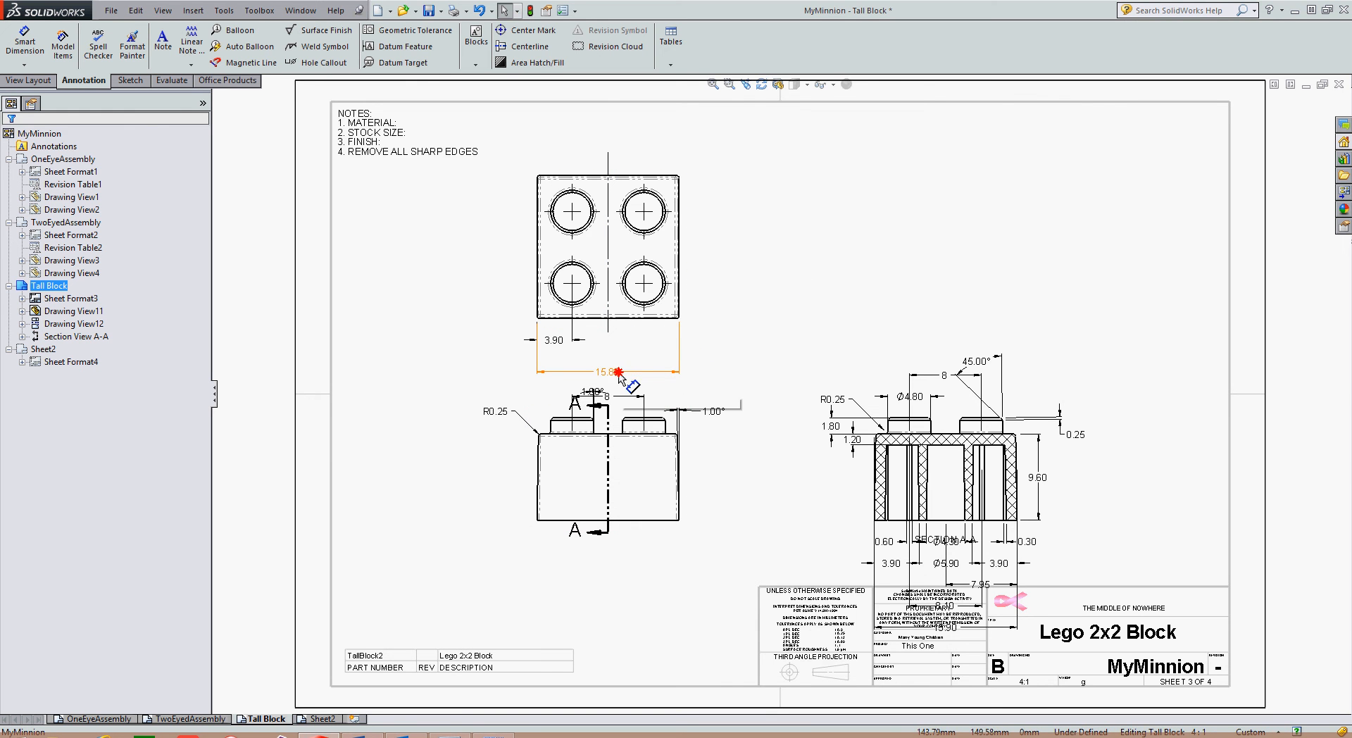
pyautogui.click(617, 372)
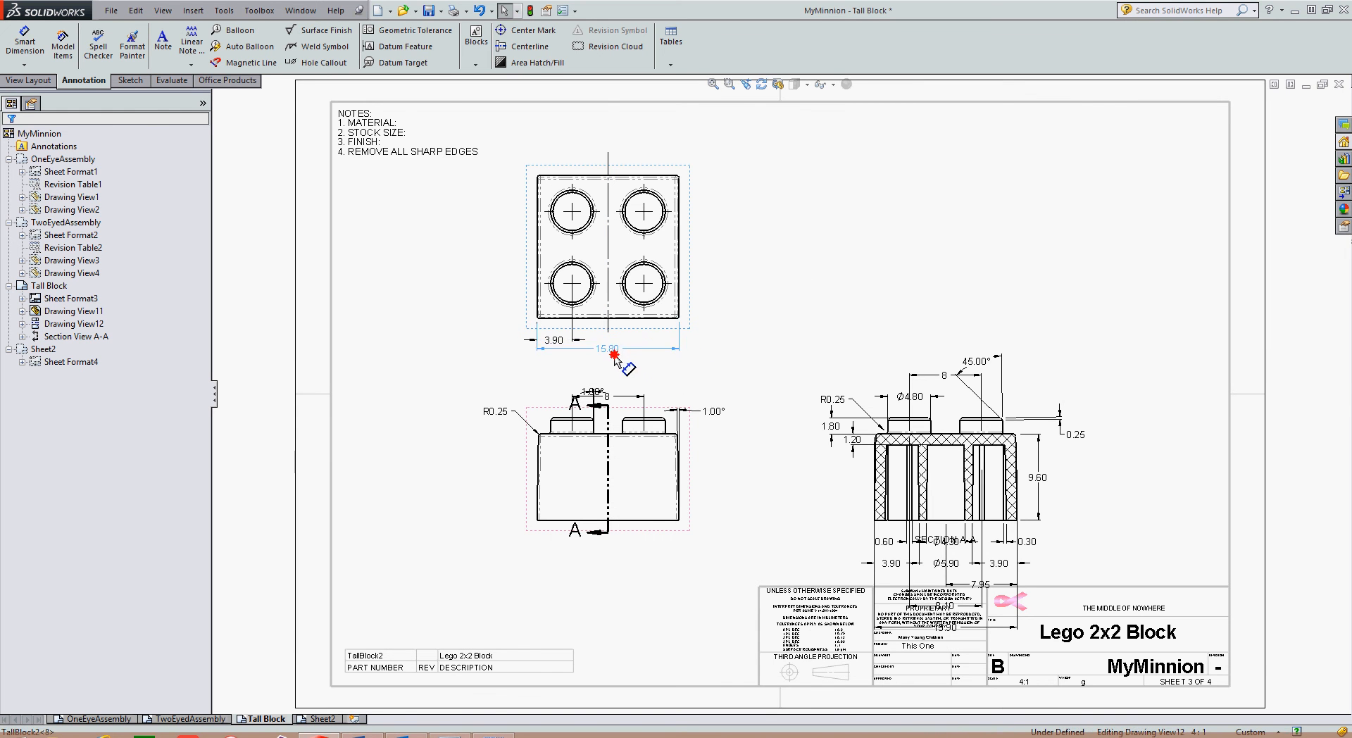
pyautogui.click(611, 352)
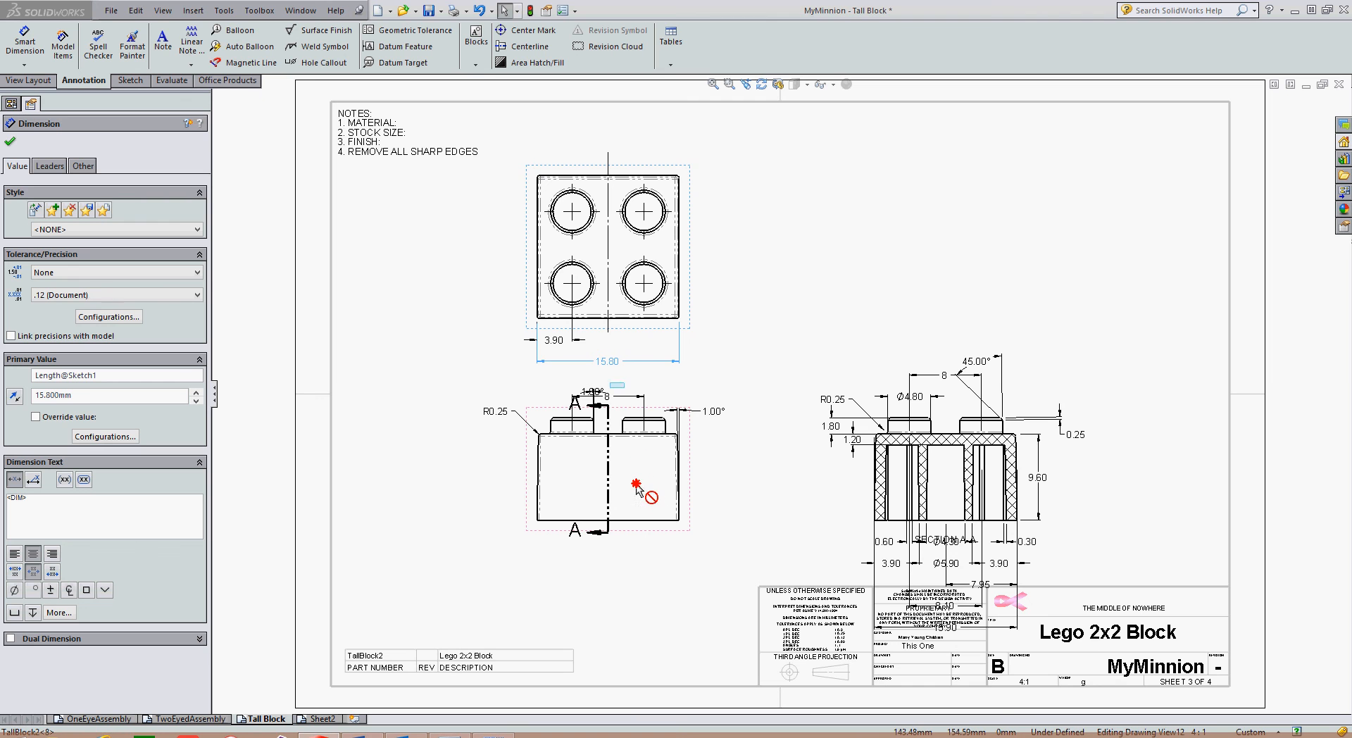
pyautogui.moveTo(633, 479)
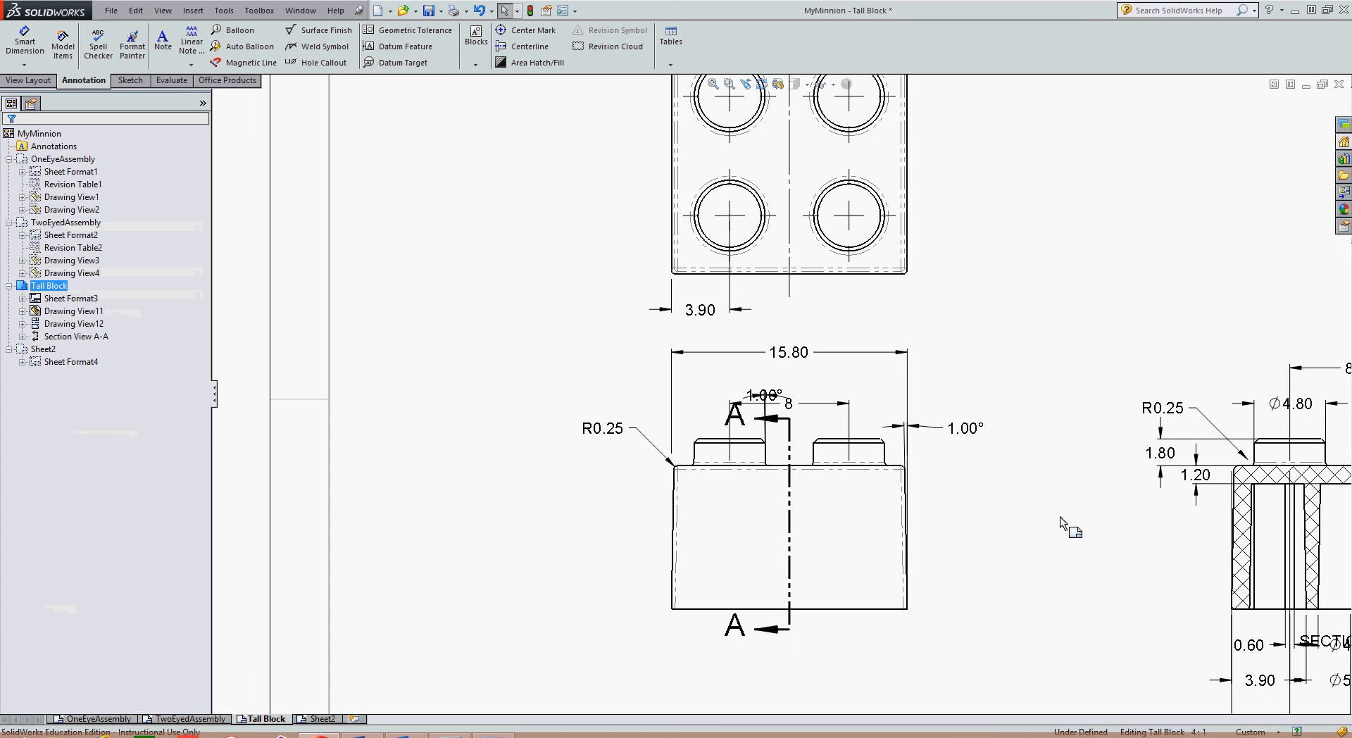
pyautogui.moveTo(811, 371)
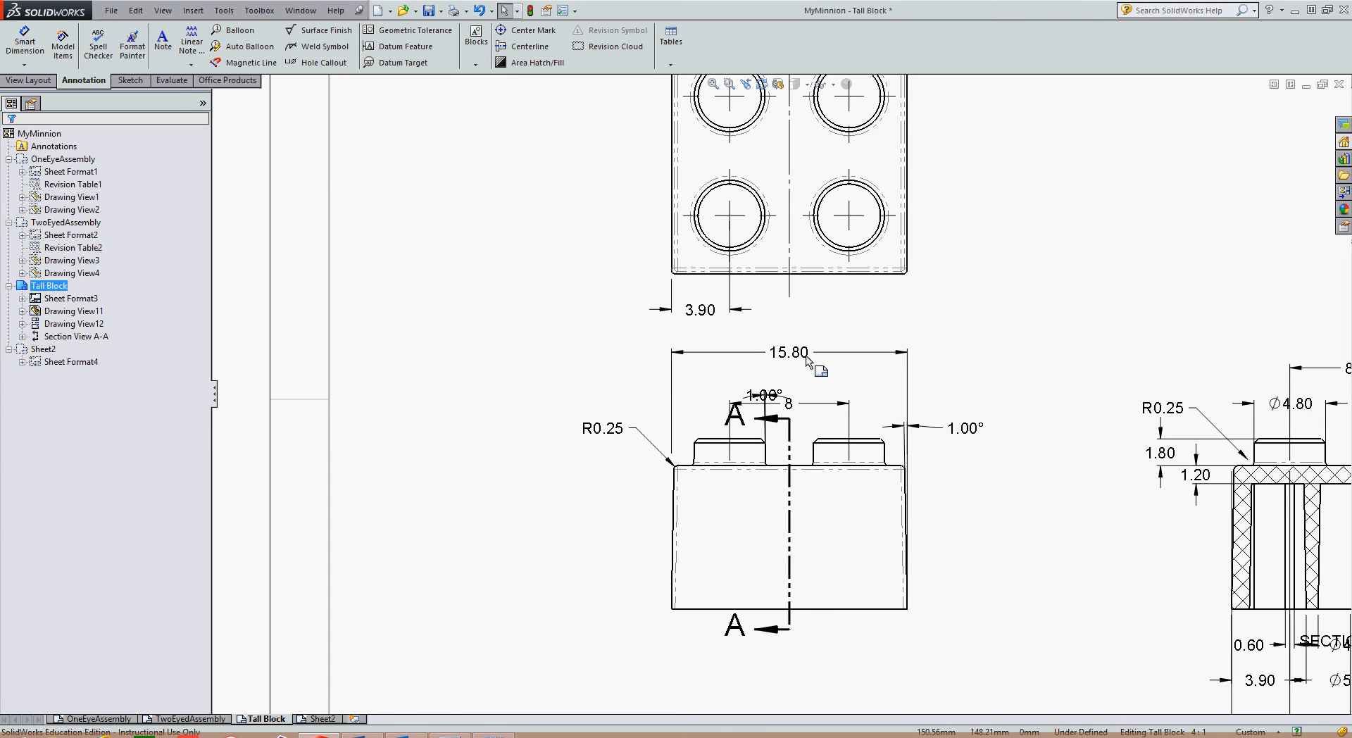
# - Copy the 15.80 dimension back below the top view, then select the R0.25 radius
pyautogui.click(789, 351)
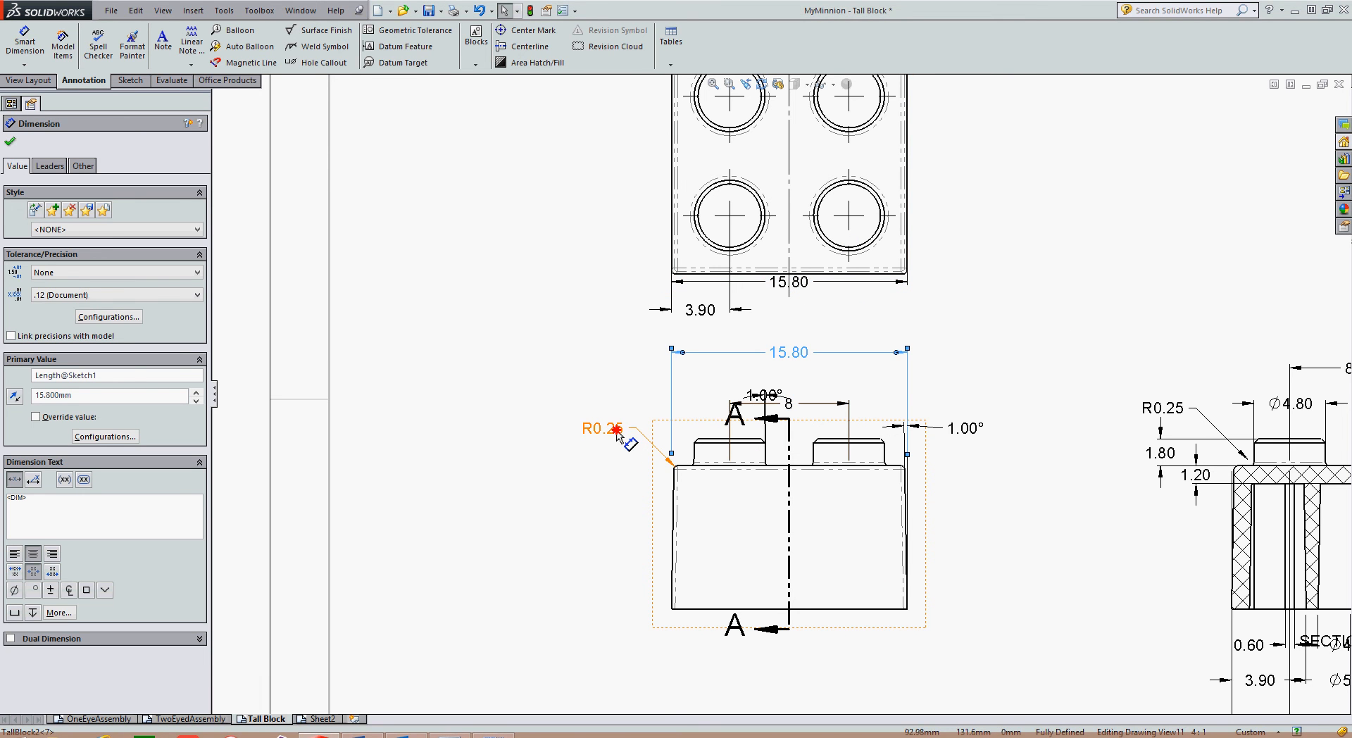
pyautogui.click(611, 432)
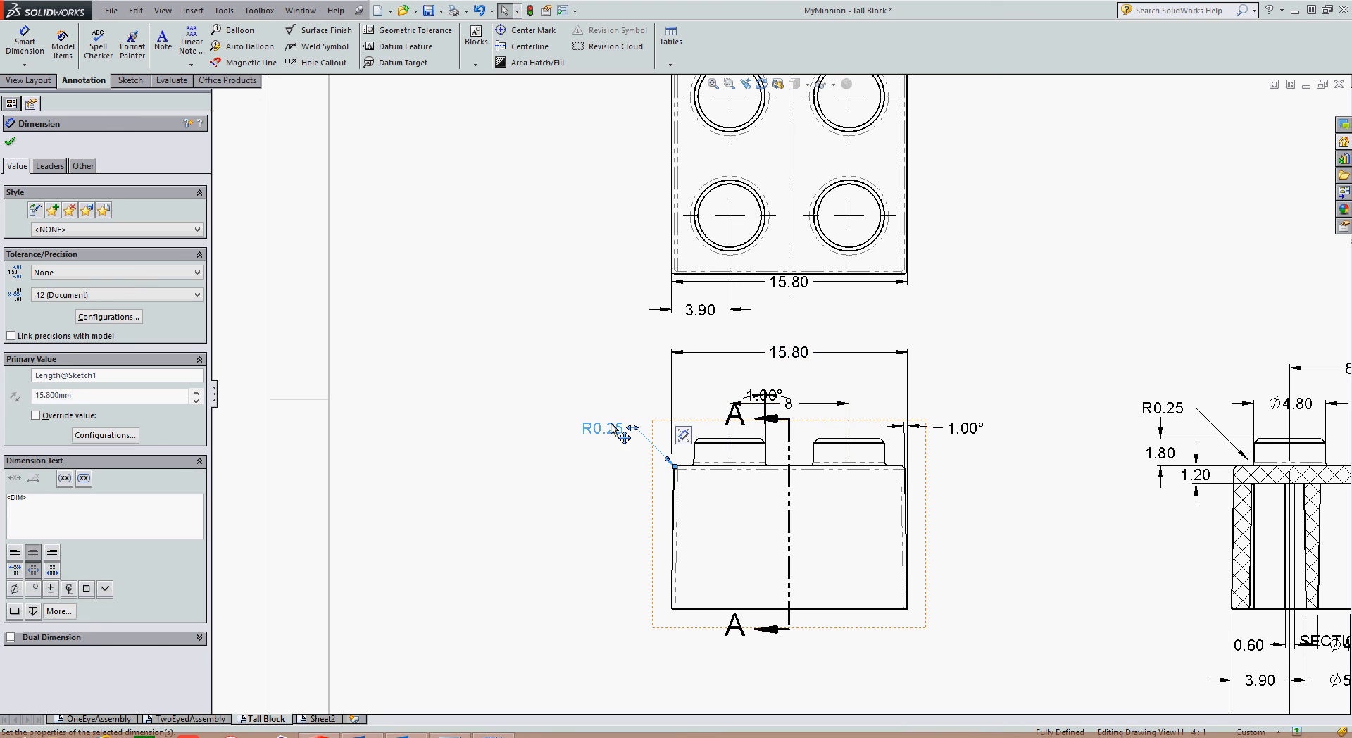